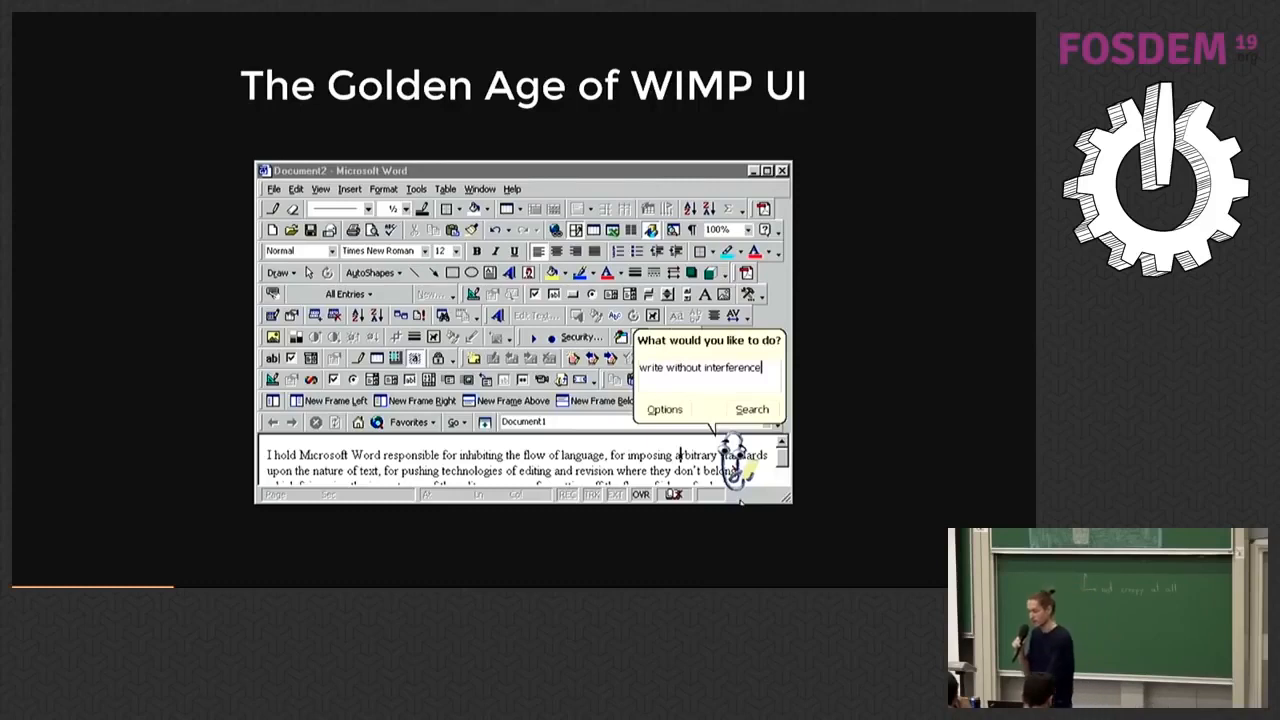
- Suspend Vim with Ctrl+Z and run 'go run main.go' to launch the Check URL window
key(Right)
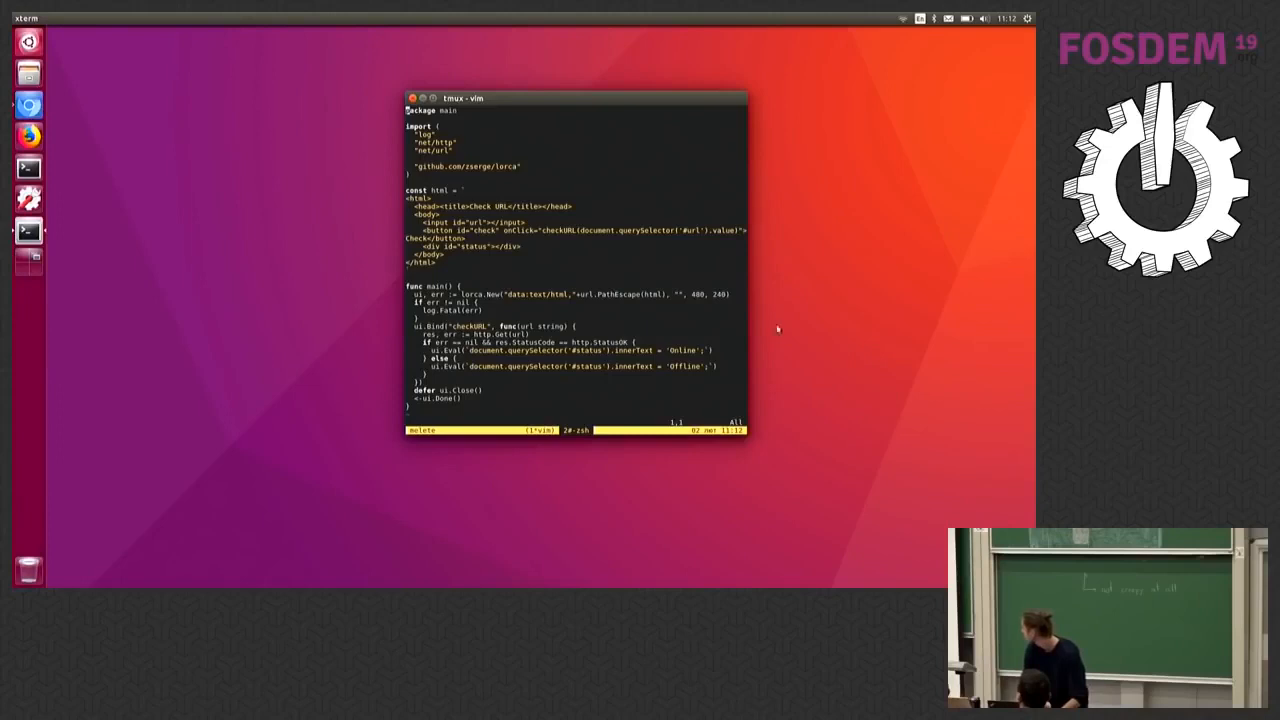
mouse_move(184, 180)
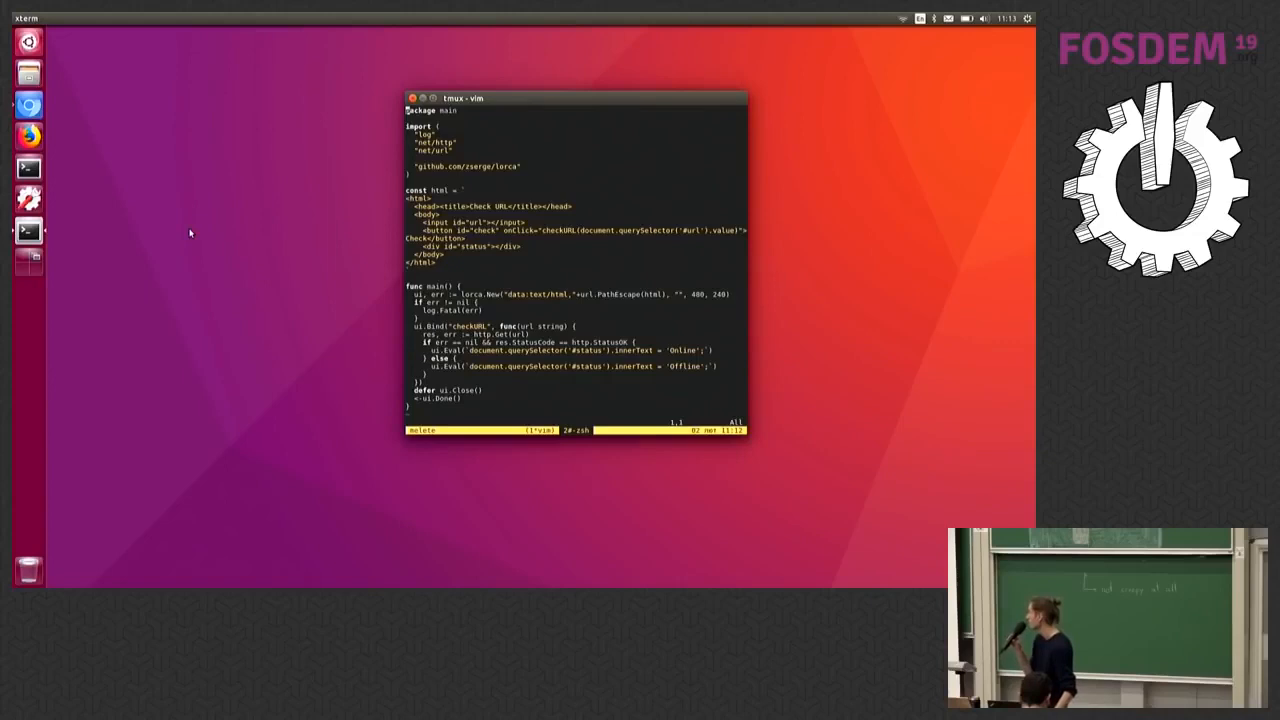
key(ctrl+z)
text(go run main.go)
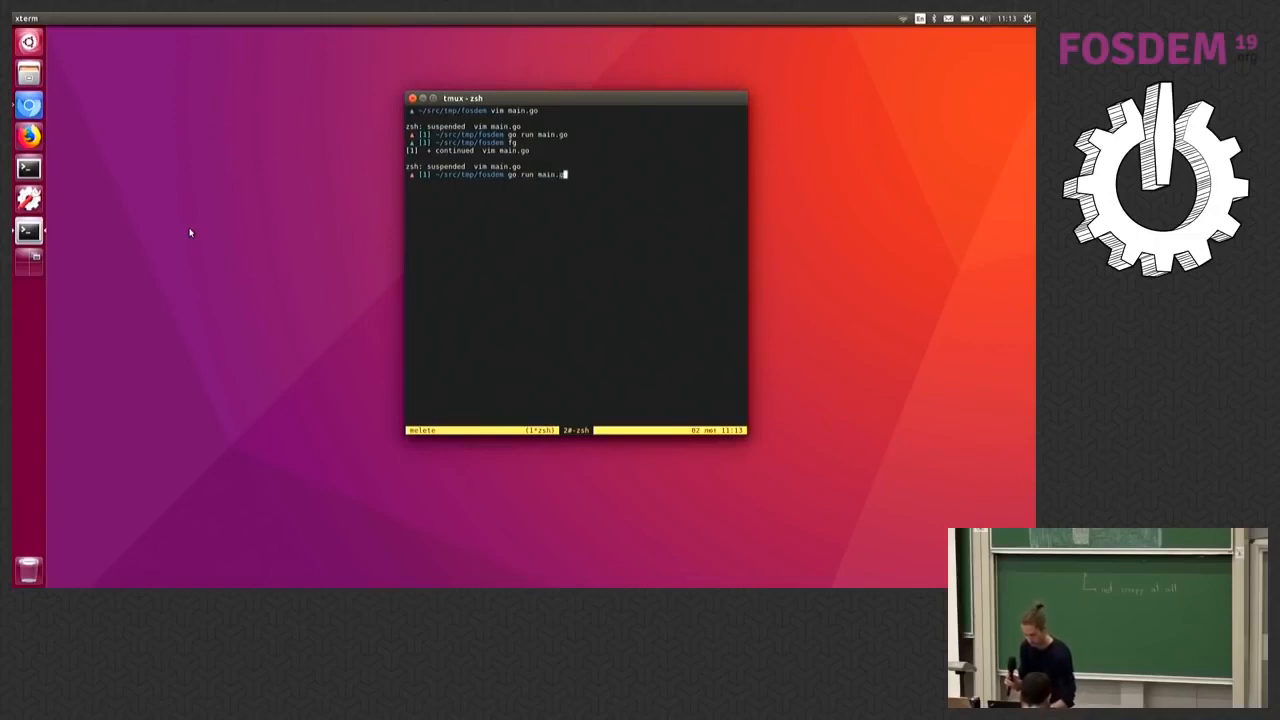
key(Return)
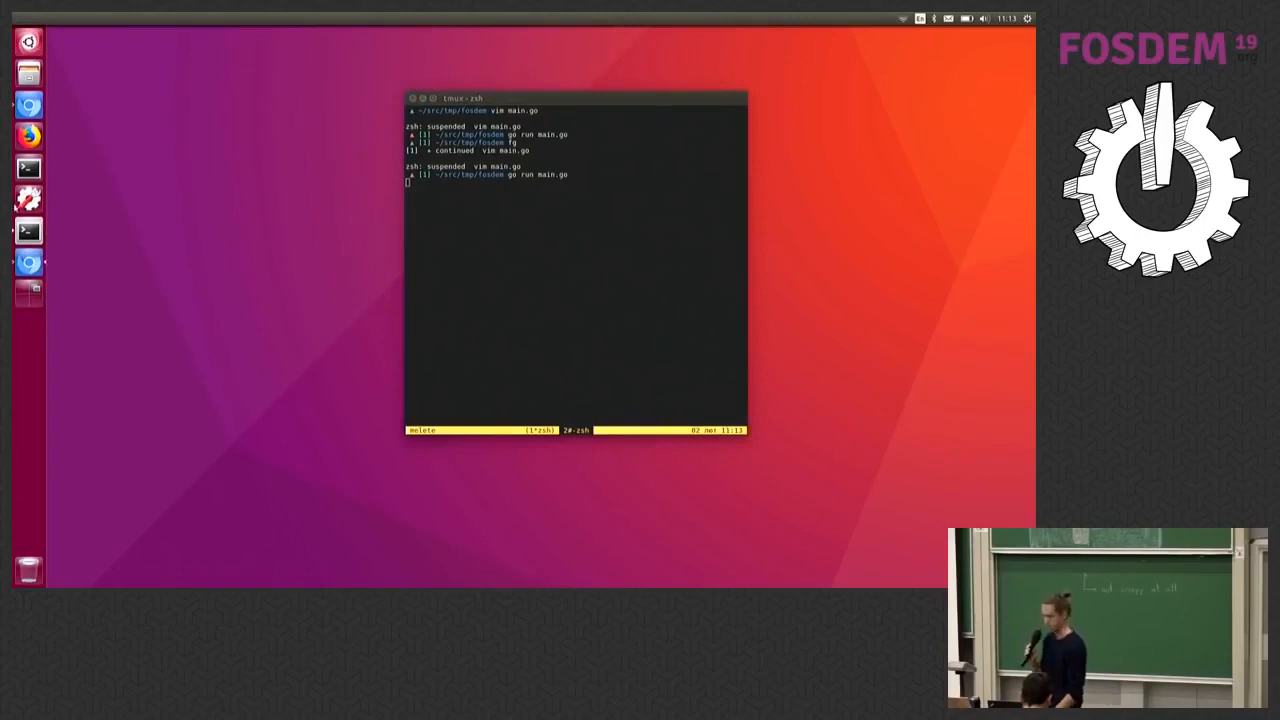
mouse_move(28, 198)
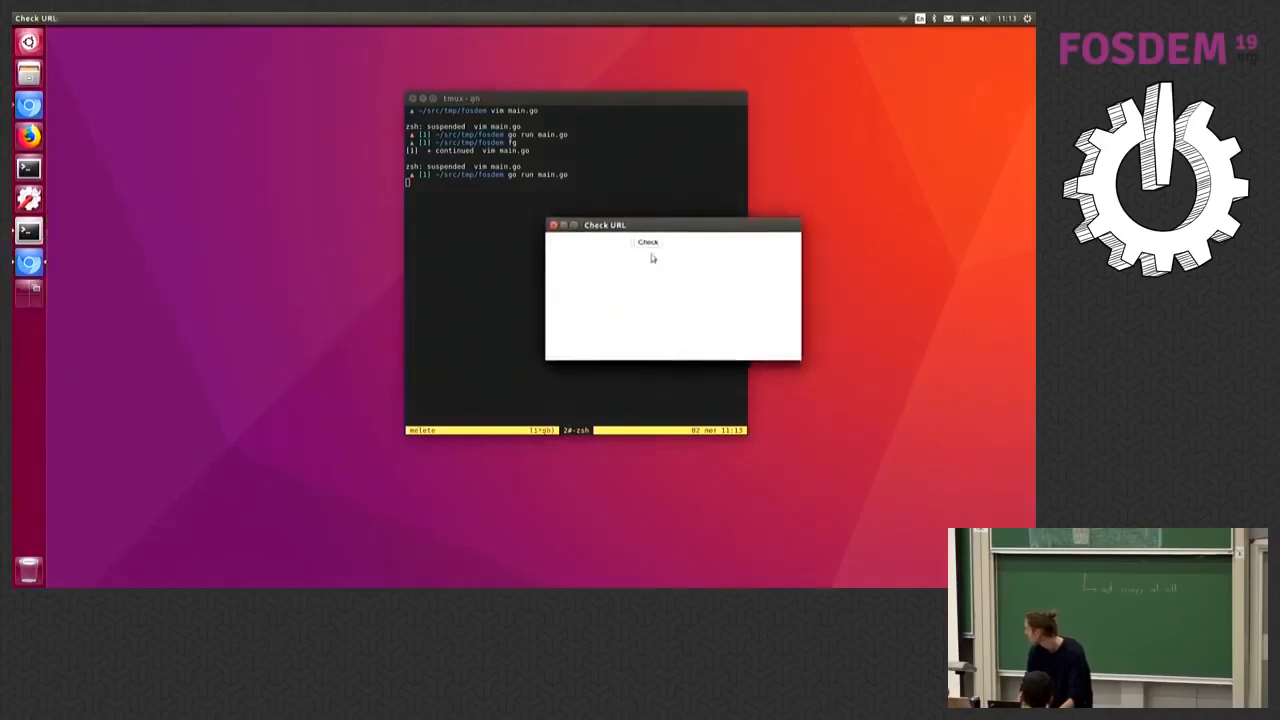
text(http)
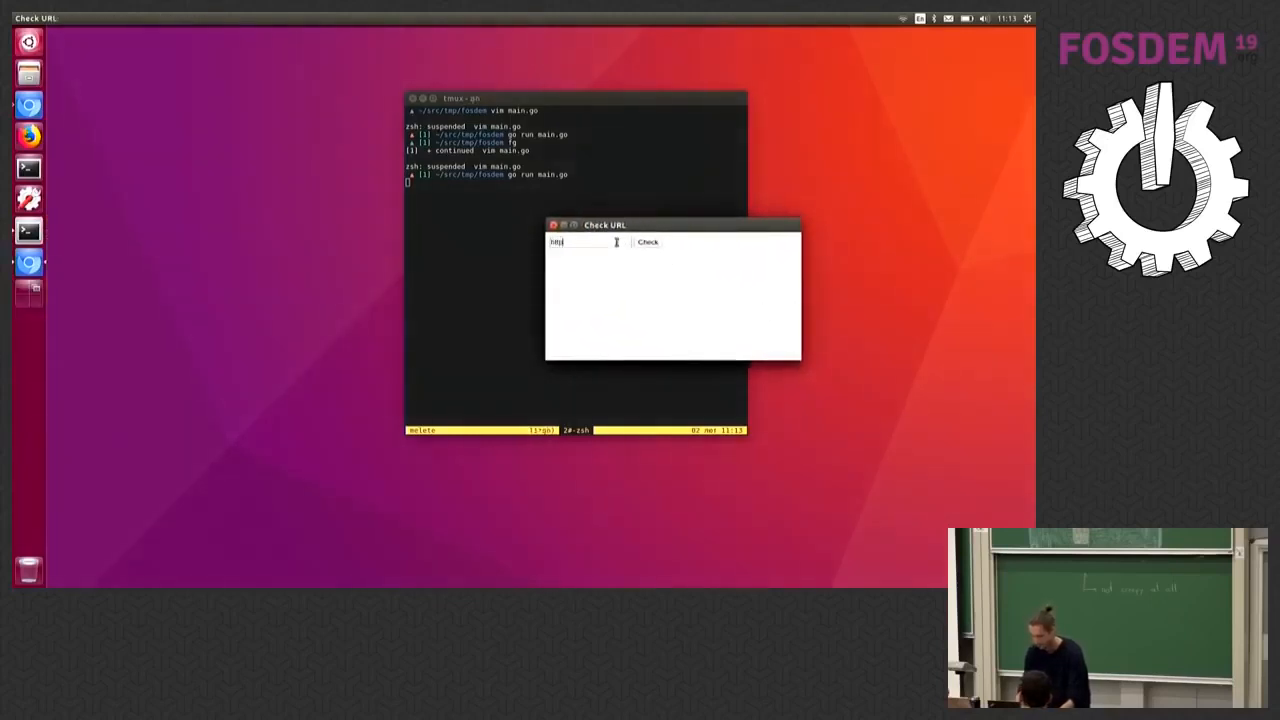
text(https://fosdem)
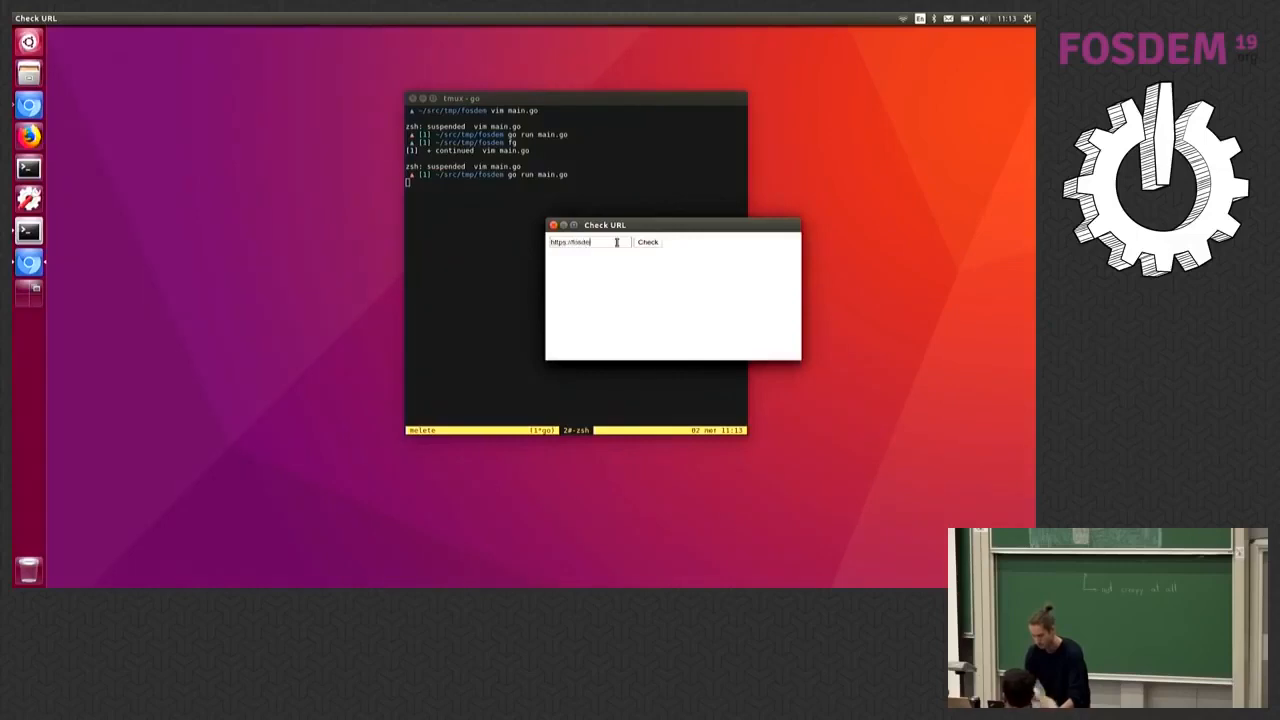
text(m.org)
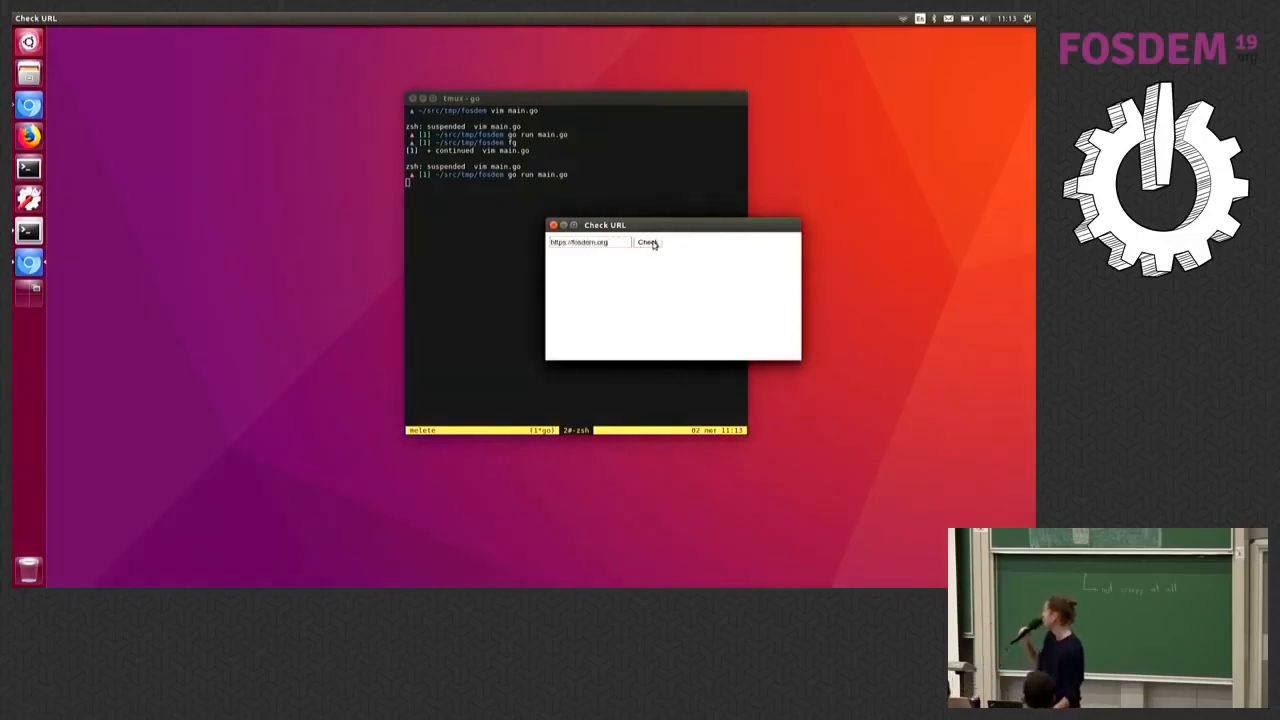
click(648, 242)
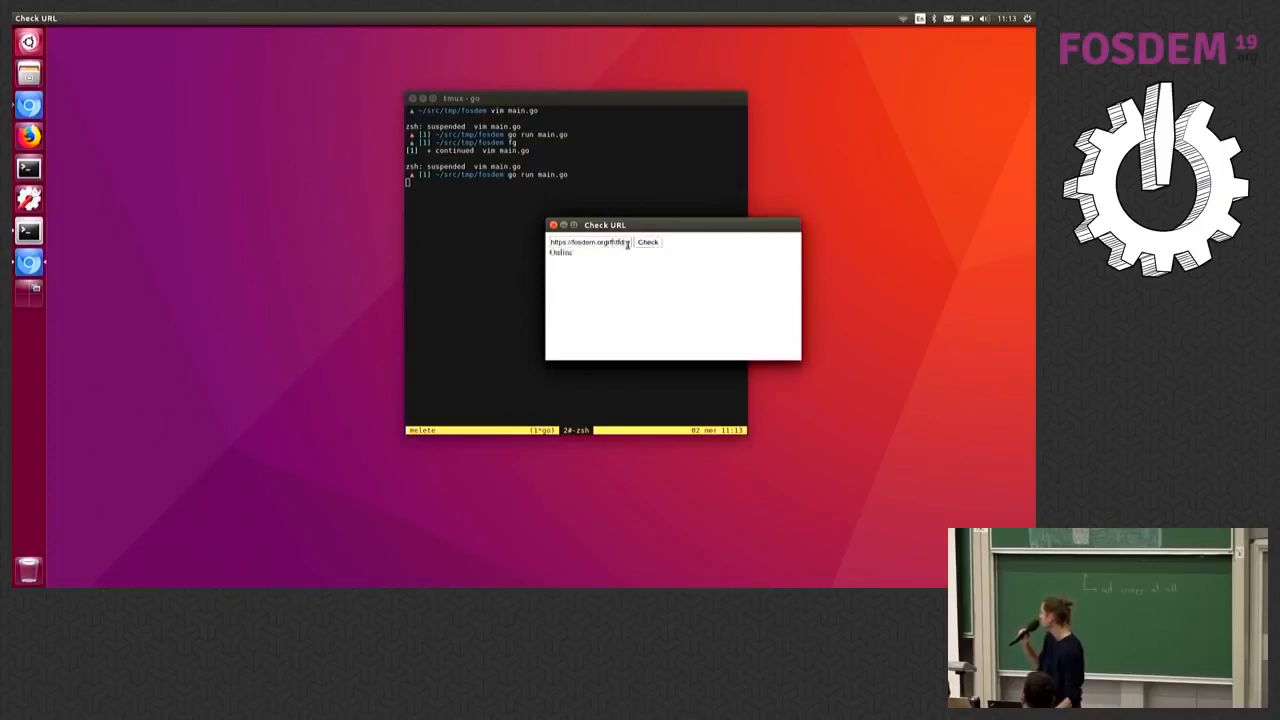
click(648, 242)
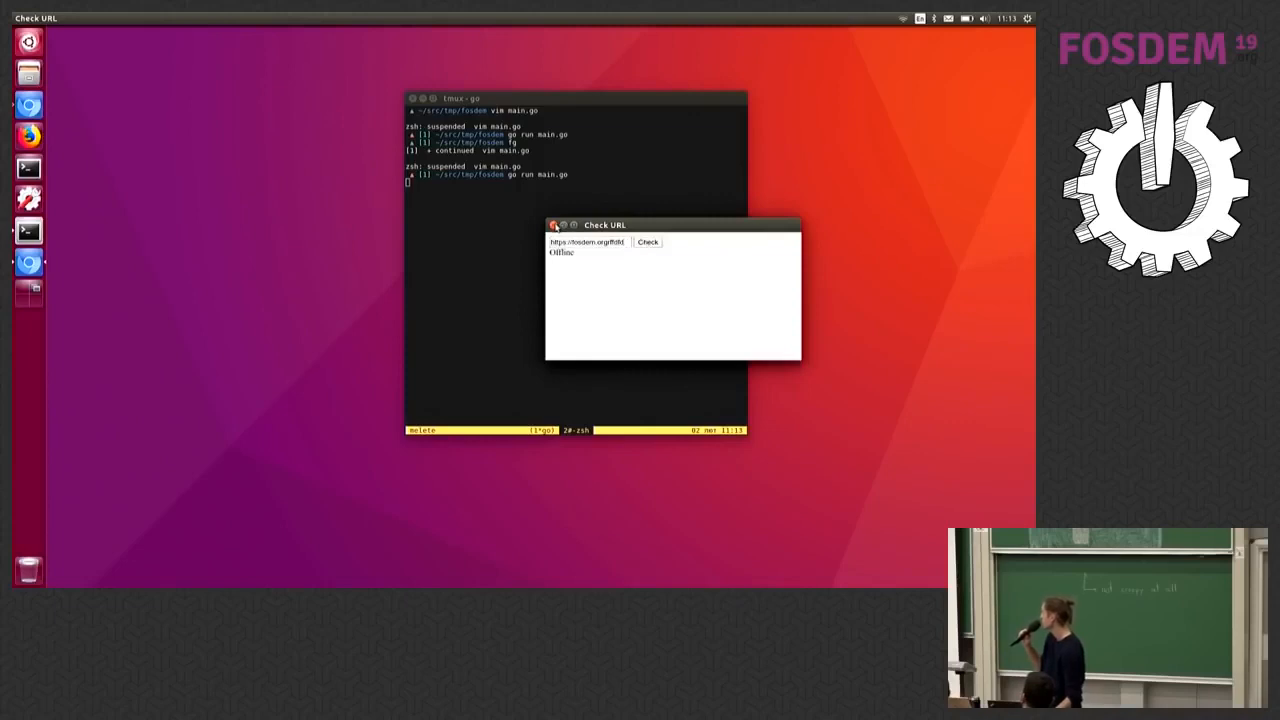
click(554, 224)
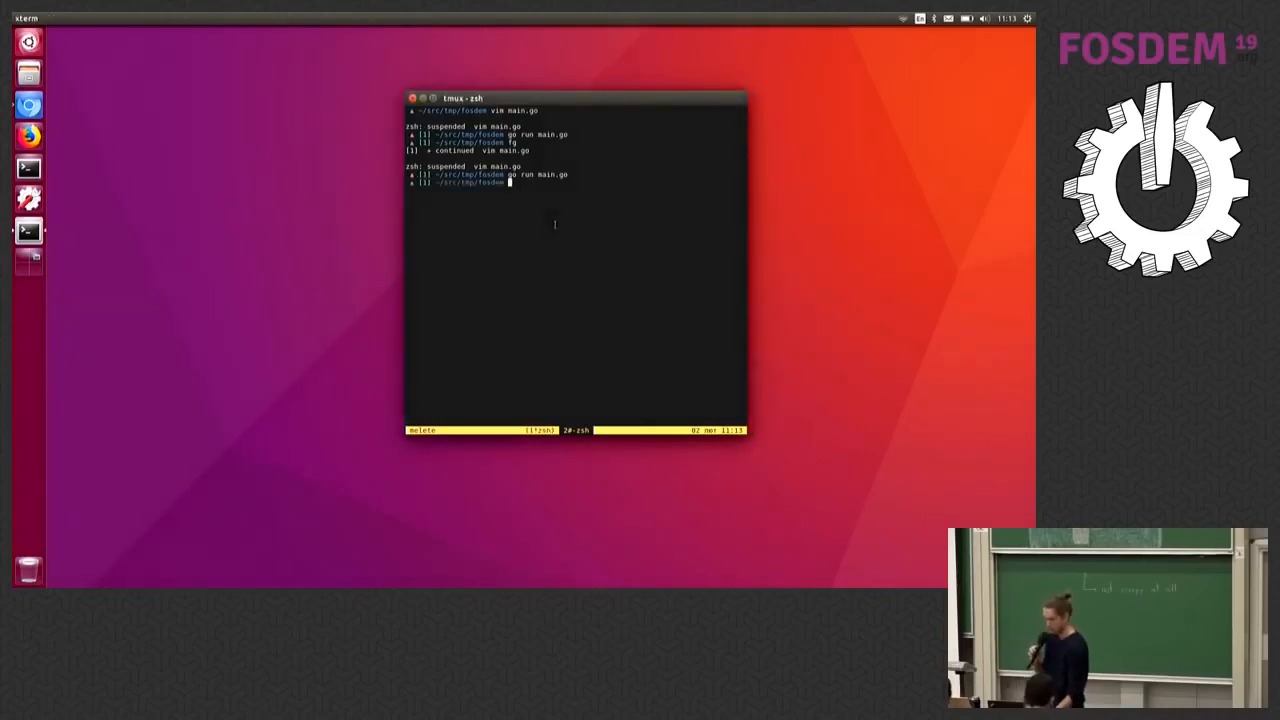